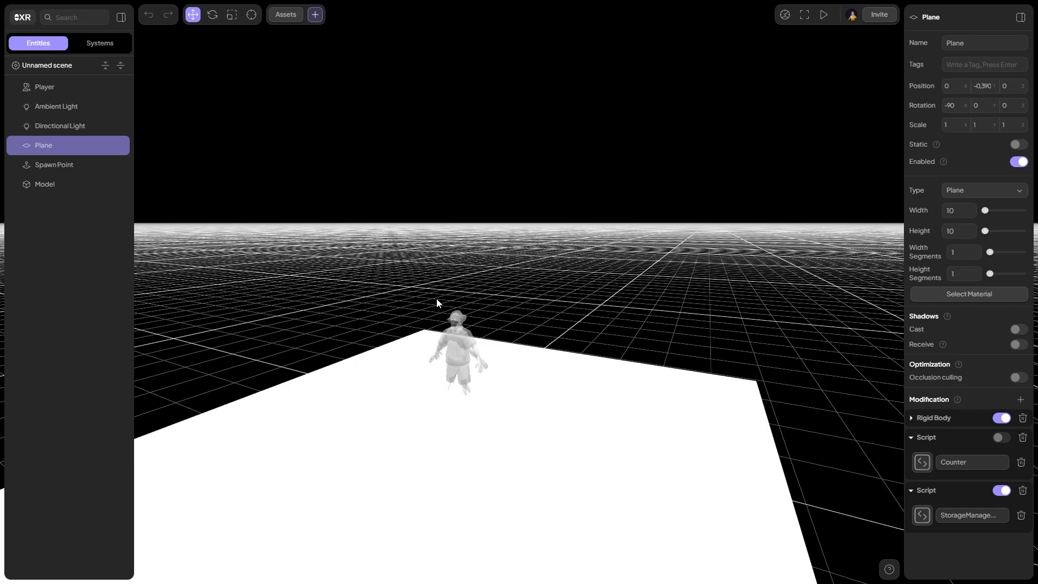
pyautogui.moveTo(286, 40)
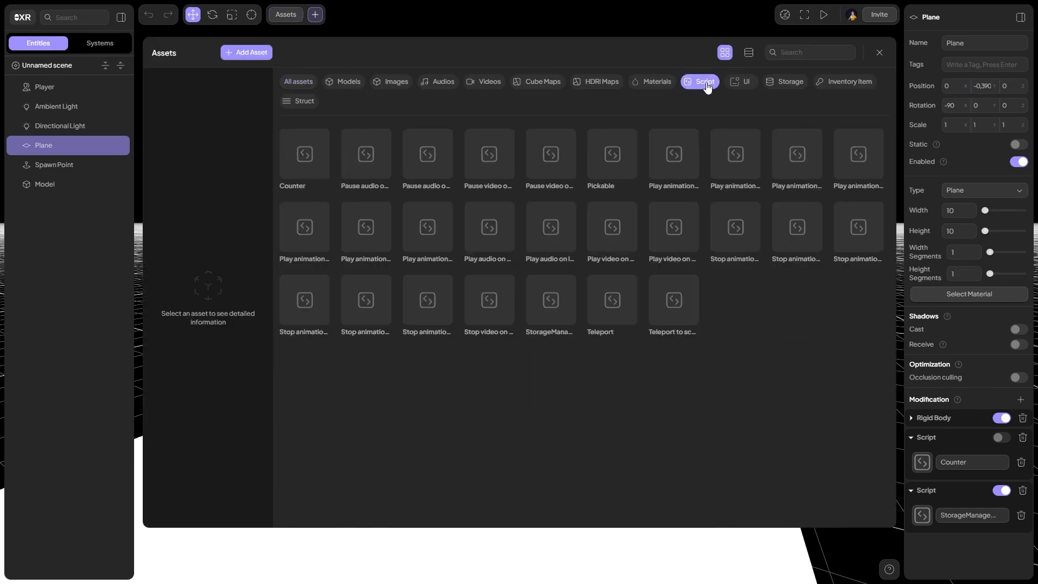
# Select the StorageManager script asset and open it in the Script Editor
pyautogui.click(551, 300)
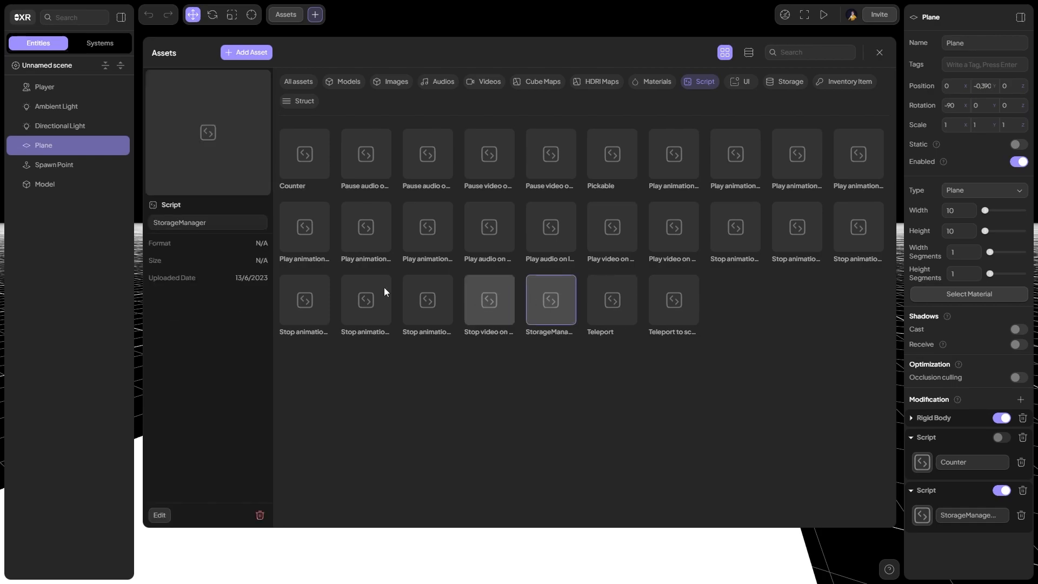
pyautogui.click(159, 514)
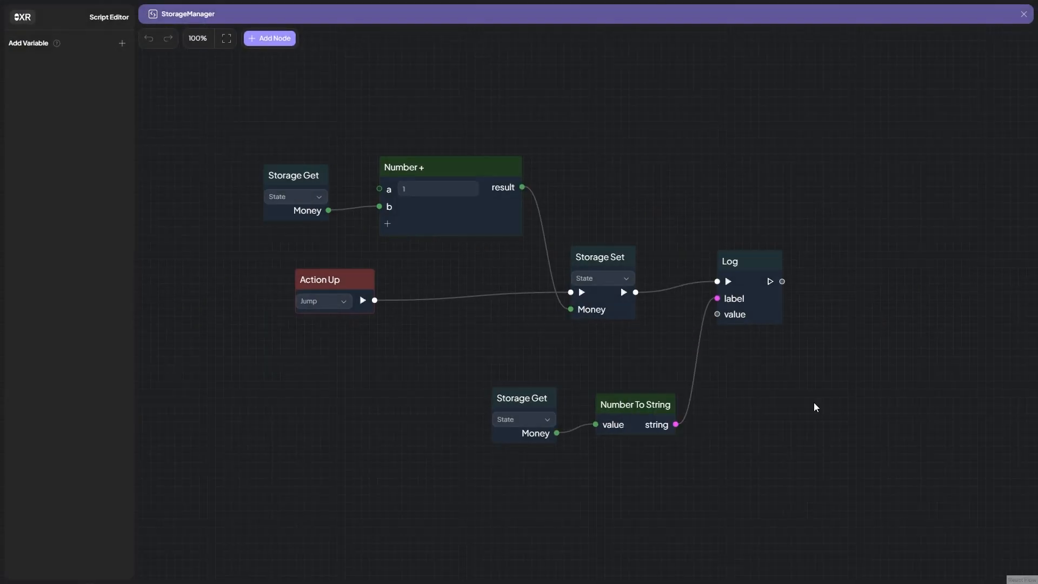
pyautogui.moveTo(809, 402)
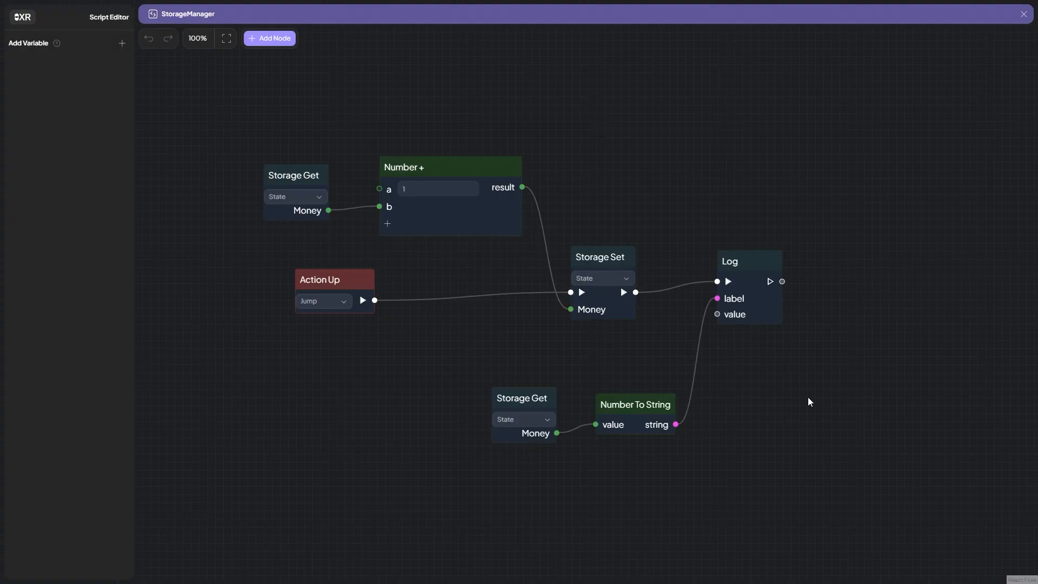
pyautogui.moveTo(794, 390)
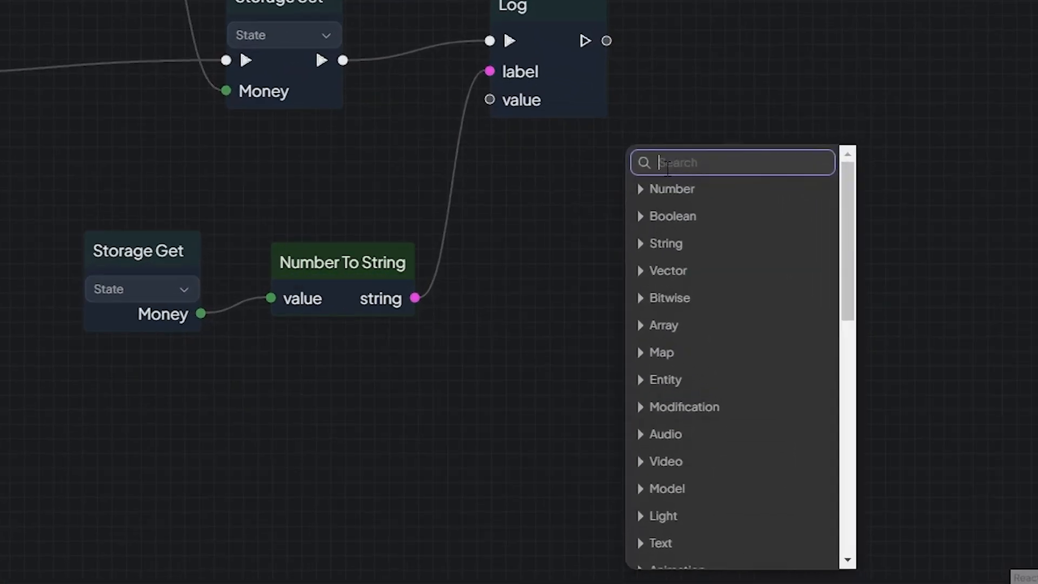
# Add a Number > comparison node to the StorageManager graph
pyautogui.click(670, 188)
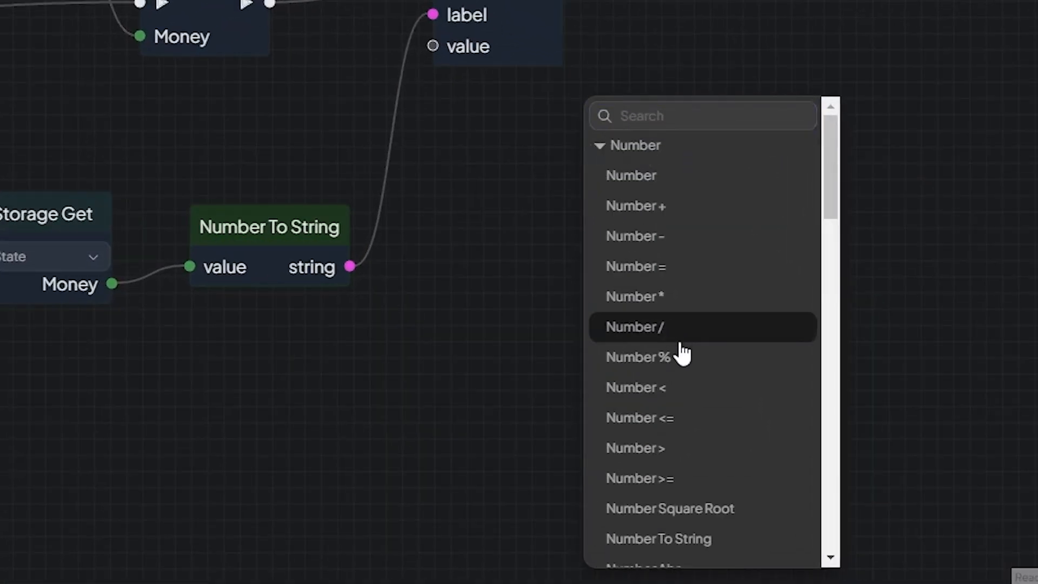
pyautogui.click(634, 447)
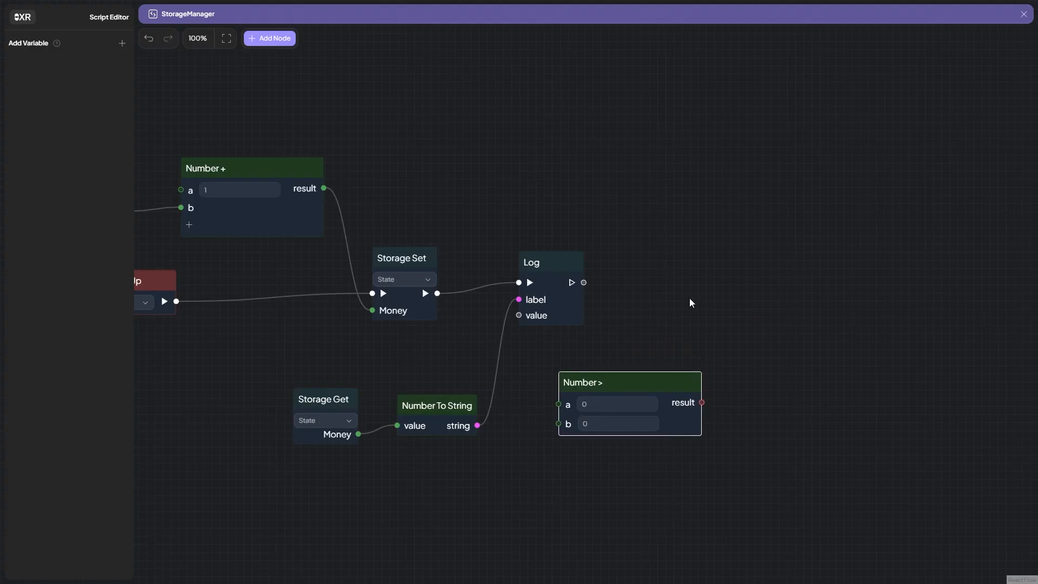
pyautogui.moveTo(753, 305)
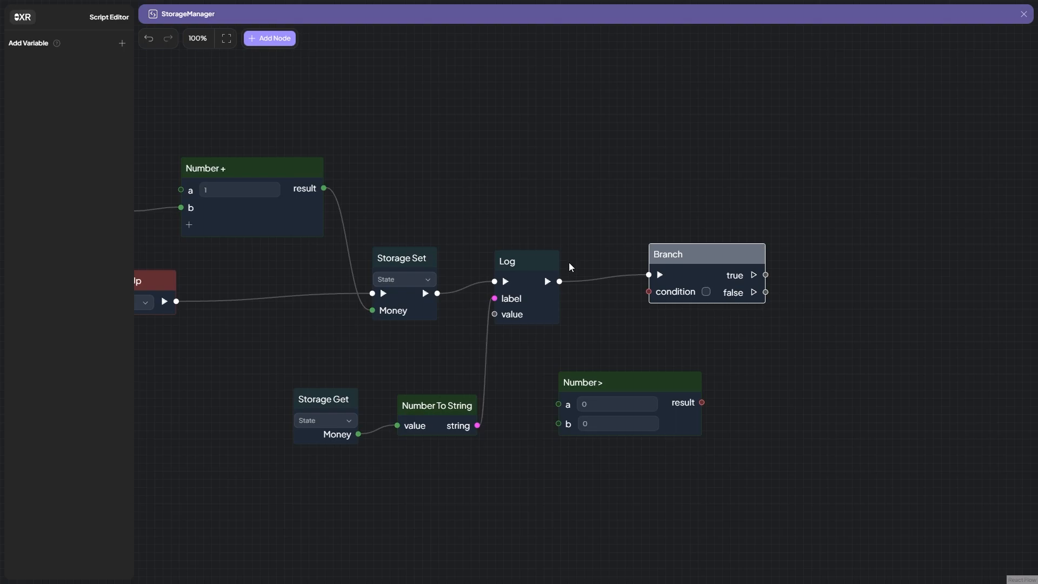
pyautogui.moveTo(575, 265)
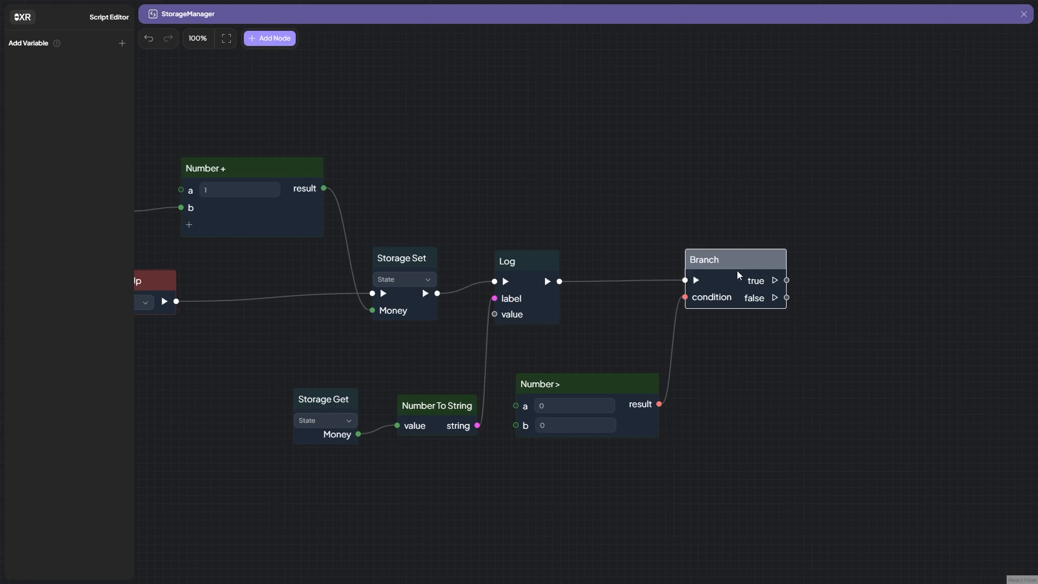
pyautogui.moveTo(760, 280)
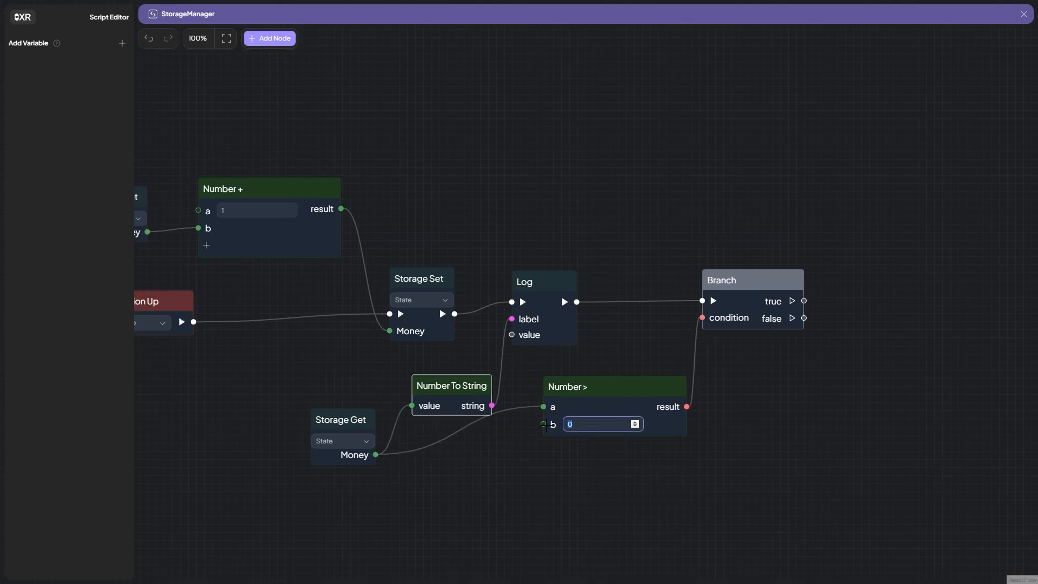
# Enter 20 as the Number > node's b threshold
pyautogui.write('20')
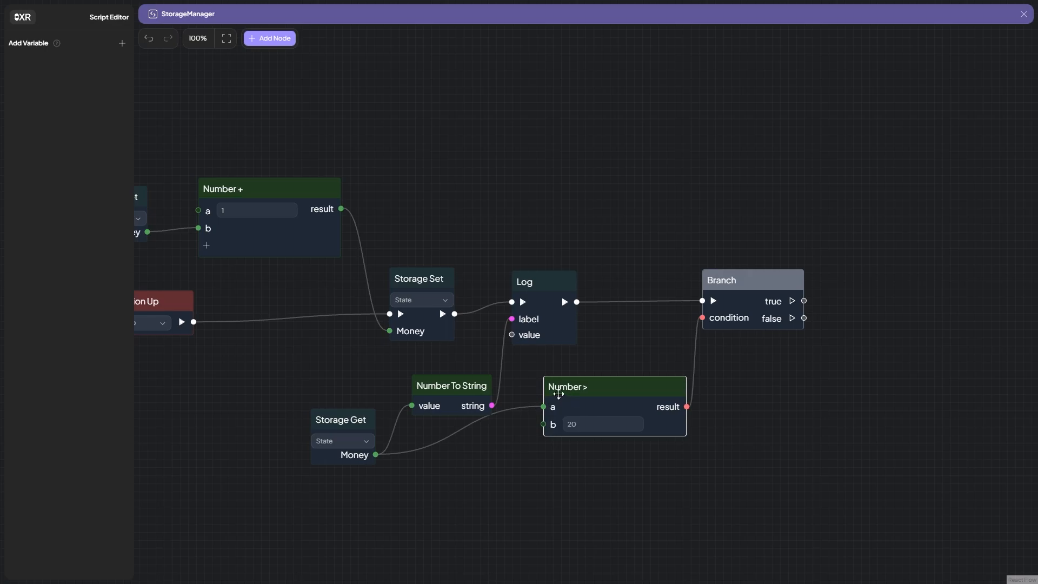
pyautogui.moveTo(641, 434)
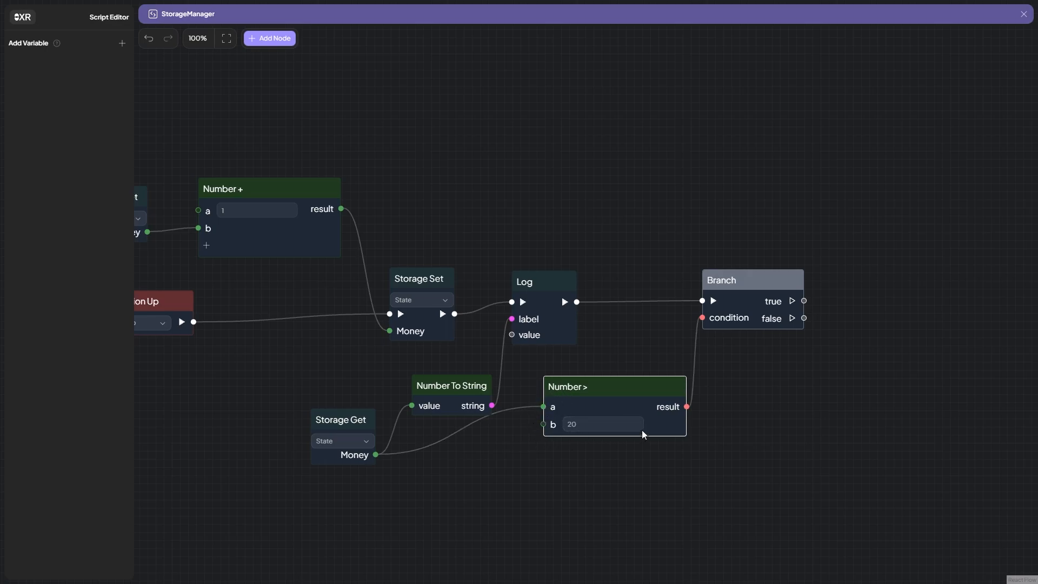
pyautogui.moveTo(695, 424)
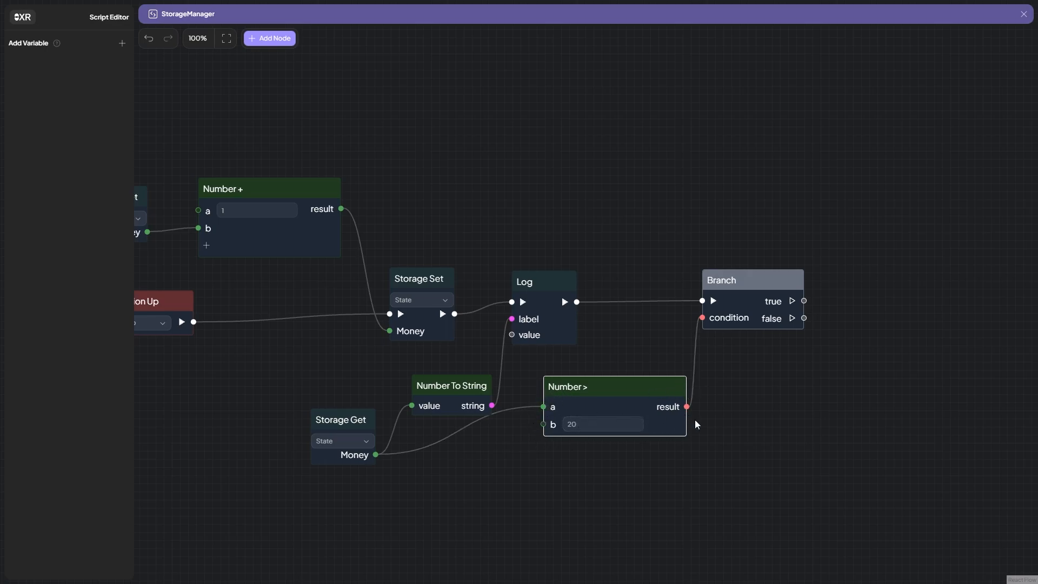
pyautogui.moveTo(723, 388)
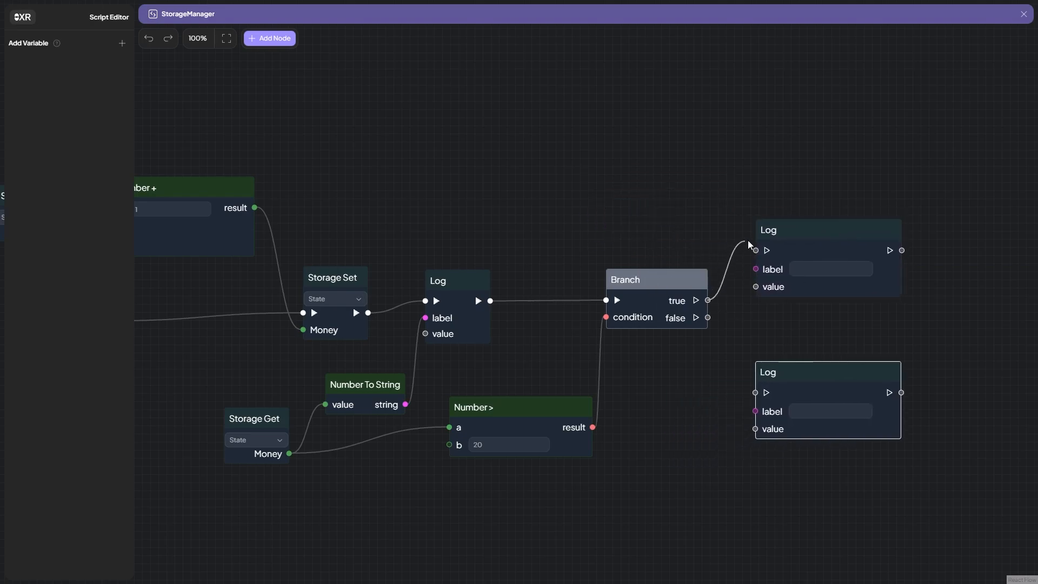
# Wire Branch true to the upper Log and label the lower Log 'Значение меньше 20'
pyautogui.moveTo(767, 372); pyautogui.dragTo(756, 360)
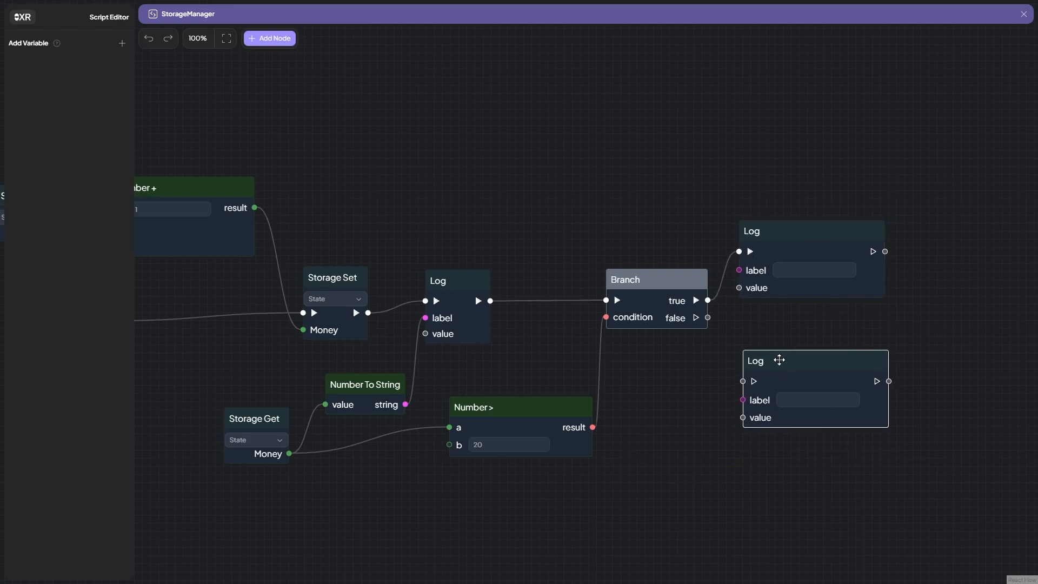
pyautogui.click(814, 270)
pyautogui.write('3some')
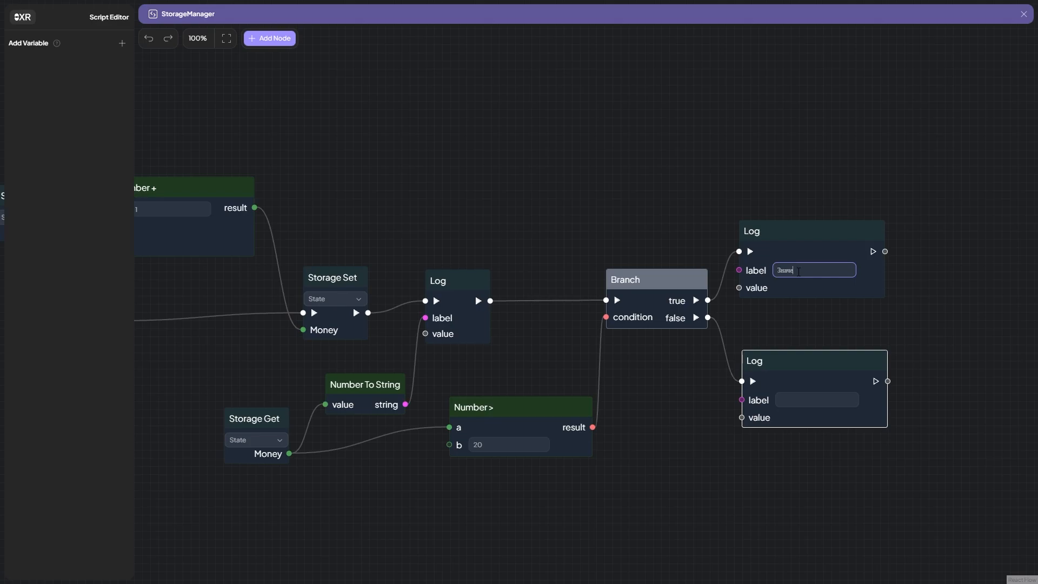
pyautogui.click(817, 400)
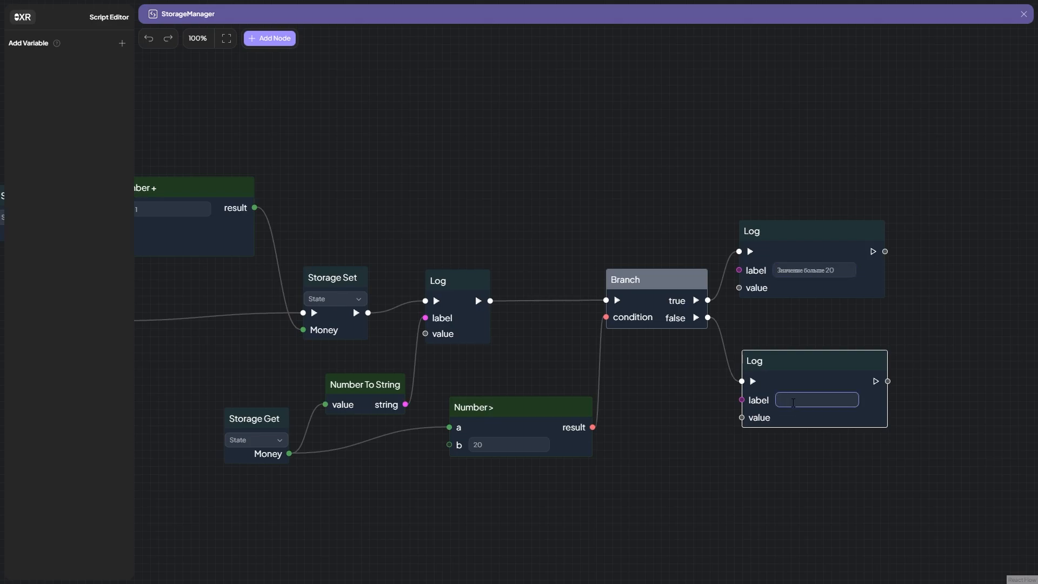
pyautogui.write('Значение меньше 20')
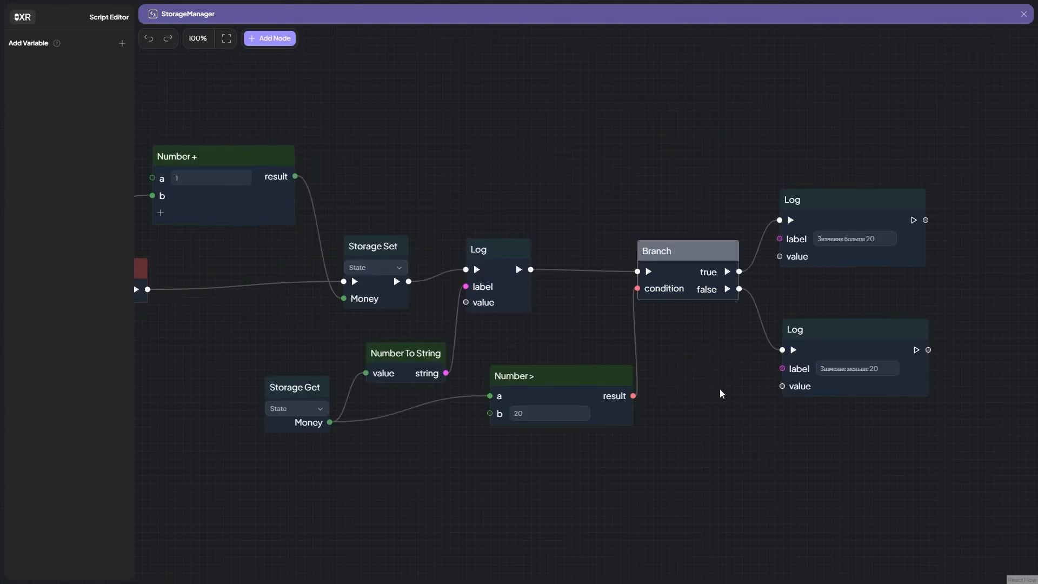
# Close the Script Editor and Assets window, then reopen the Plane's StorageManager script
pyautogui.click(1023, 14)
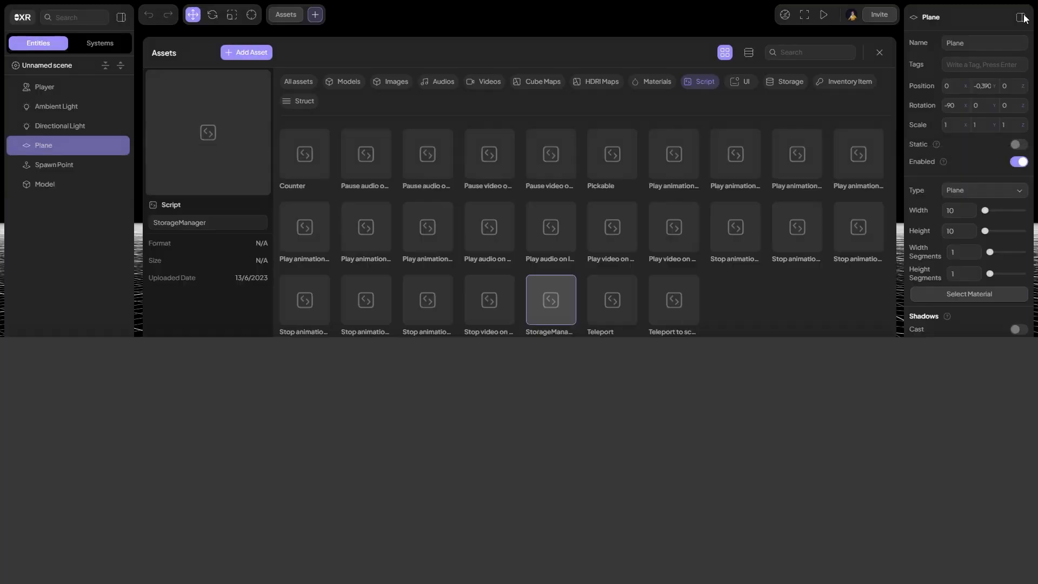
pyautogui.click(878, 52)
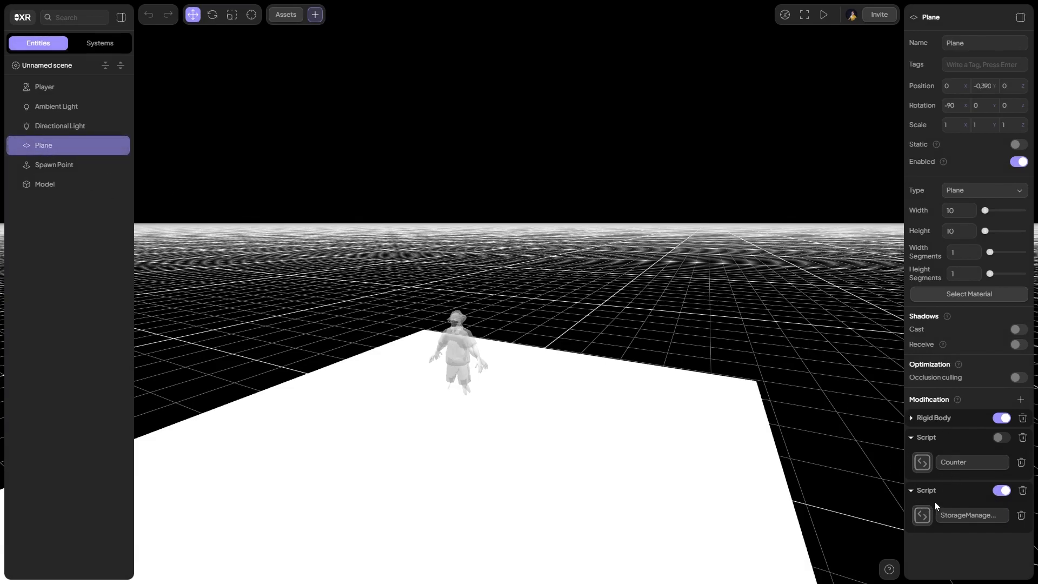
pyautogui.click(824, 14)
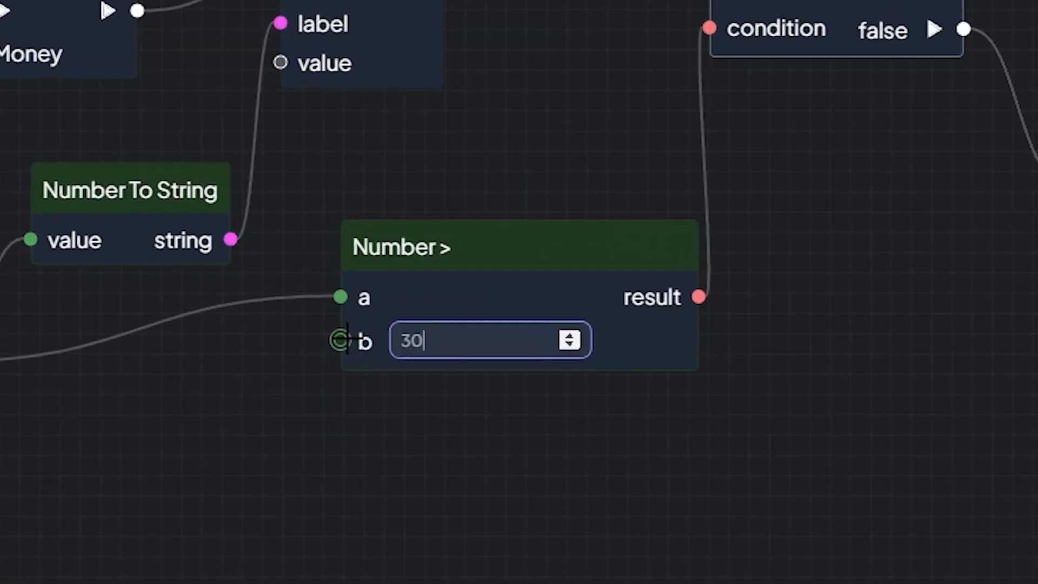
pyautogui.moveTo(775, 371)
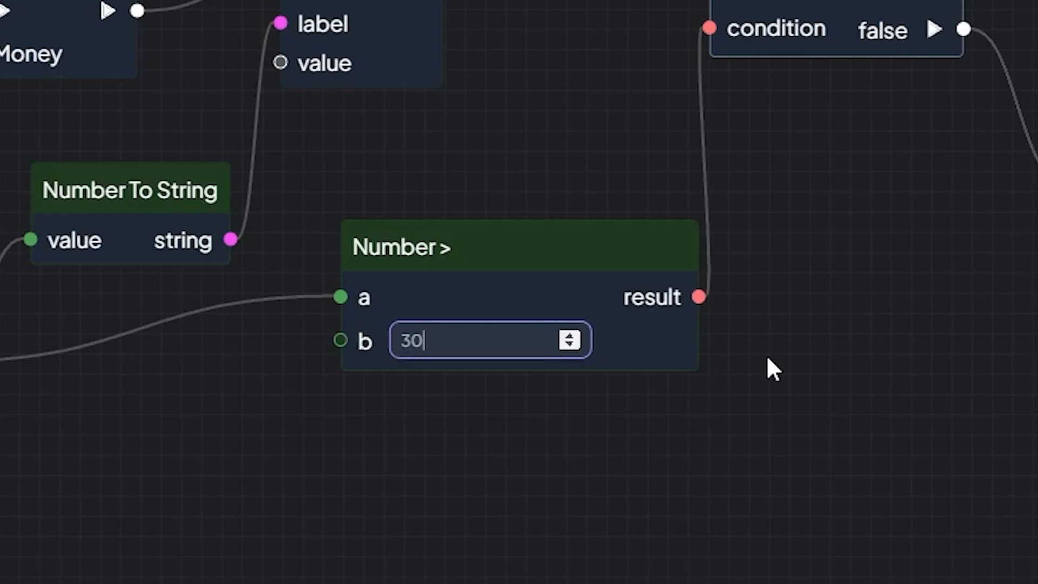